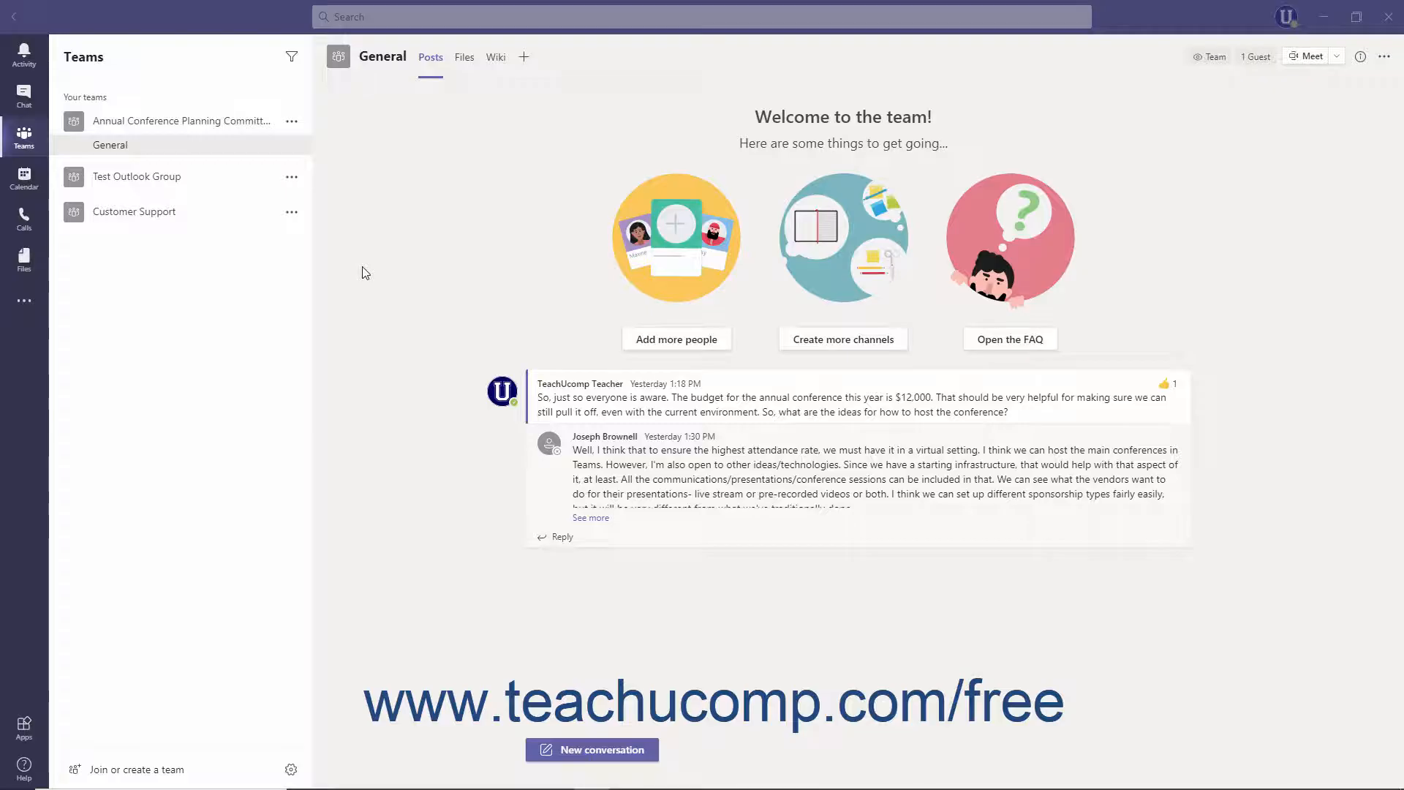
{"action": "mouse_move", "coordinate": [215, 145]}
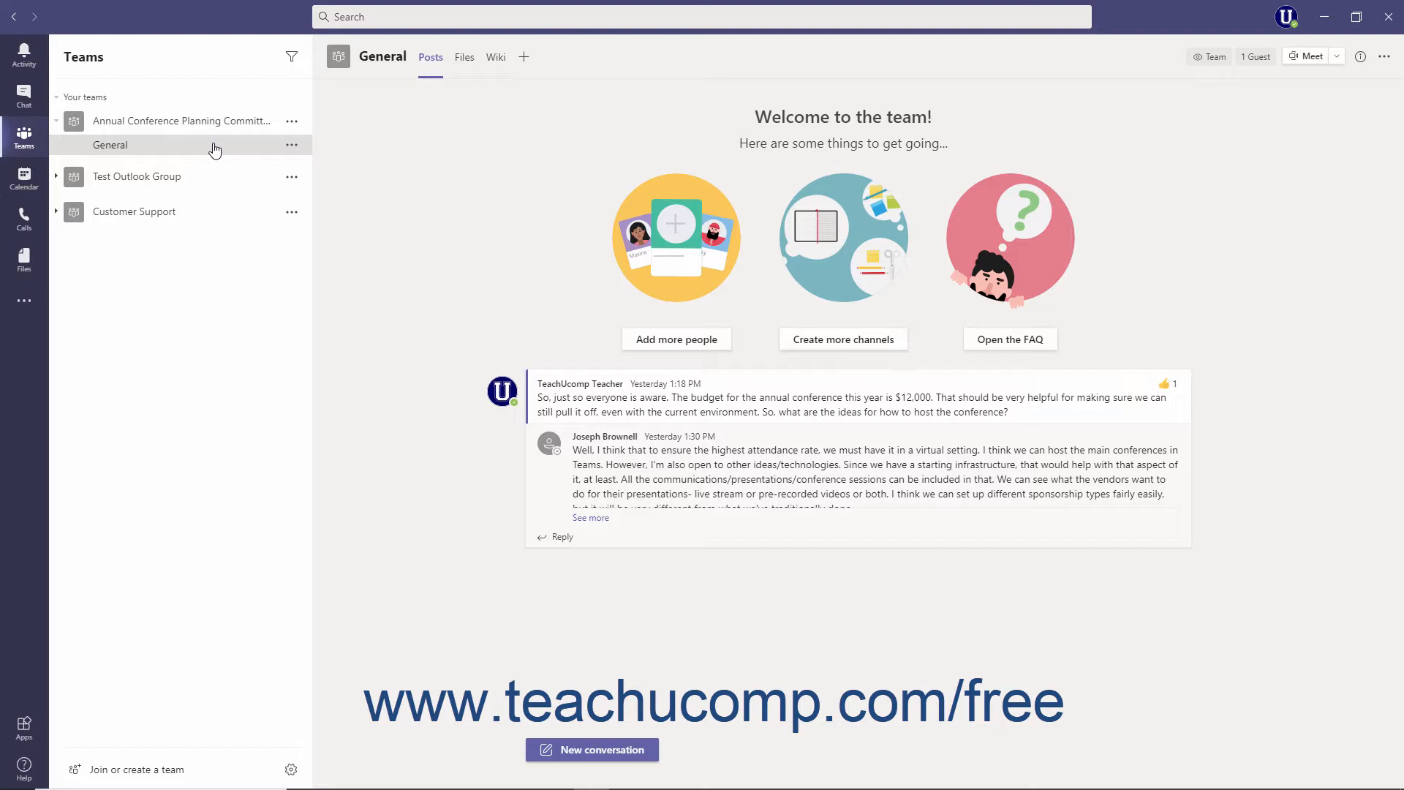
Open the Add channel form from the Annual Conference Planning Committee team's options menu
{"action": "left_click", "coordinate": [212, 144]}
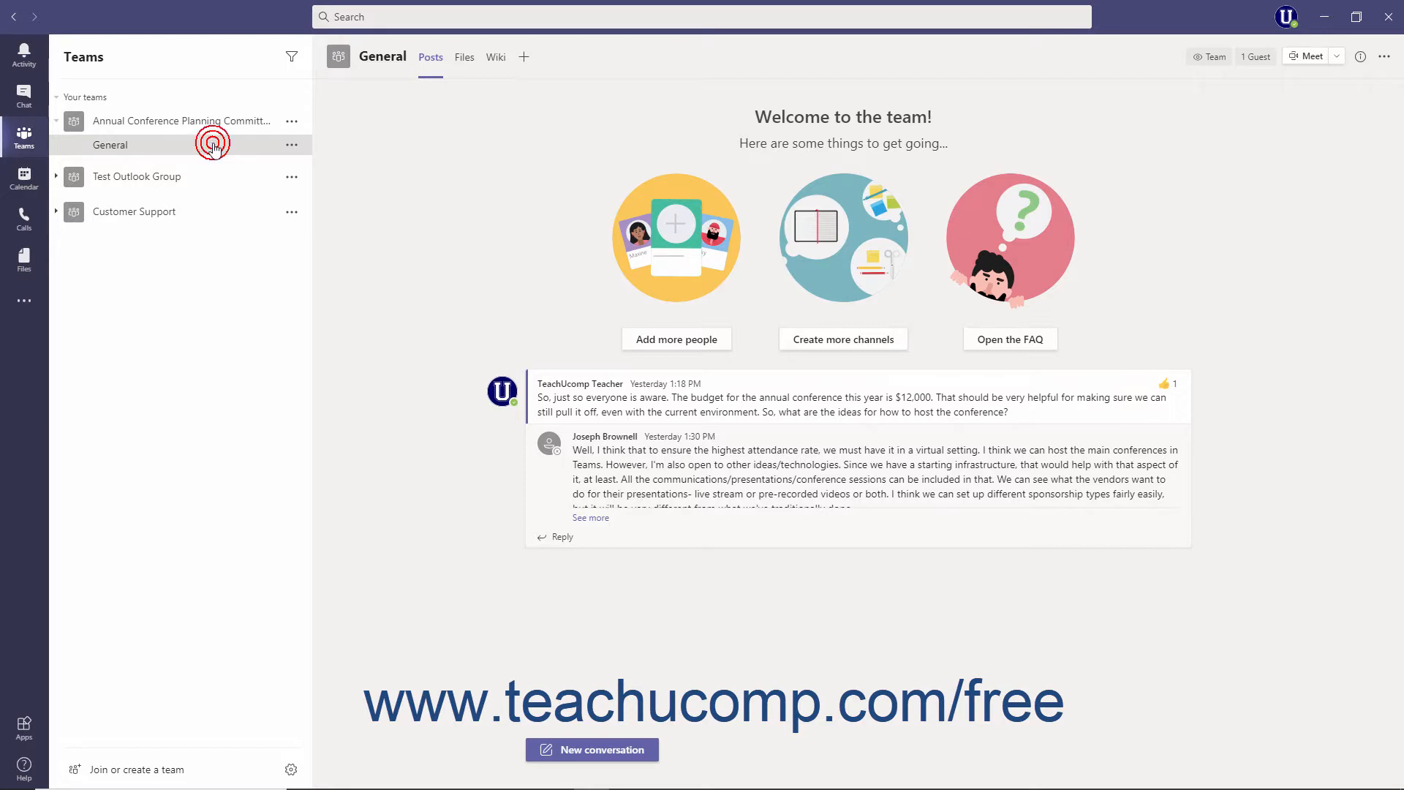
{"action": "left_click", "coordinate": [212, 144]}
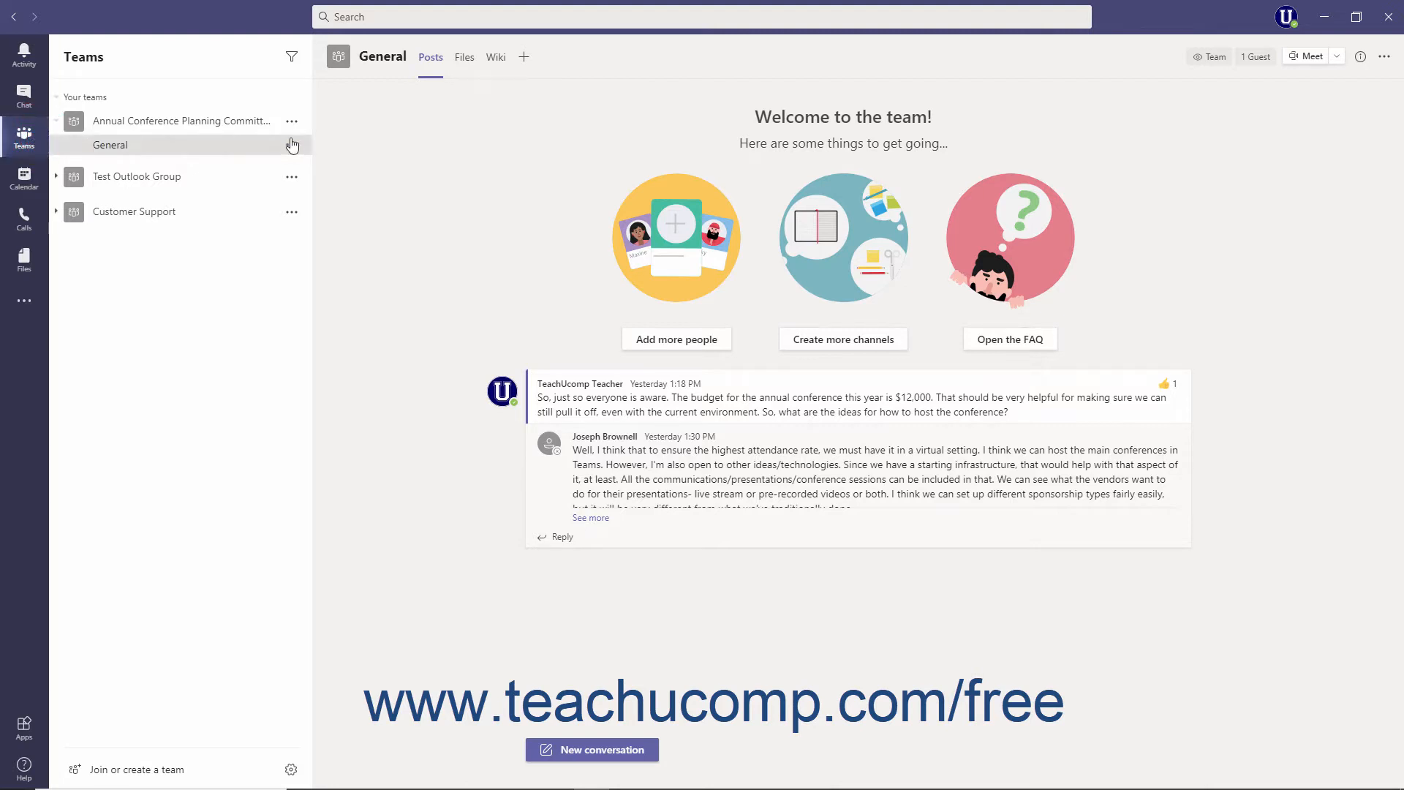
{"action": "mouse_move", "coordinate": [292, 121]}
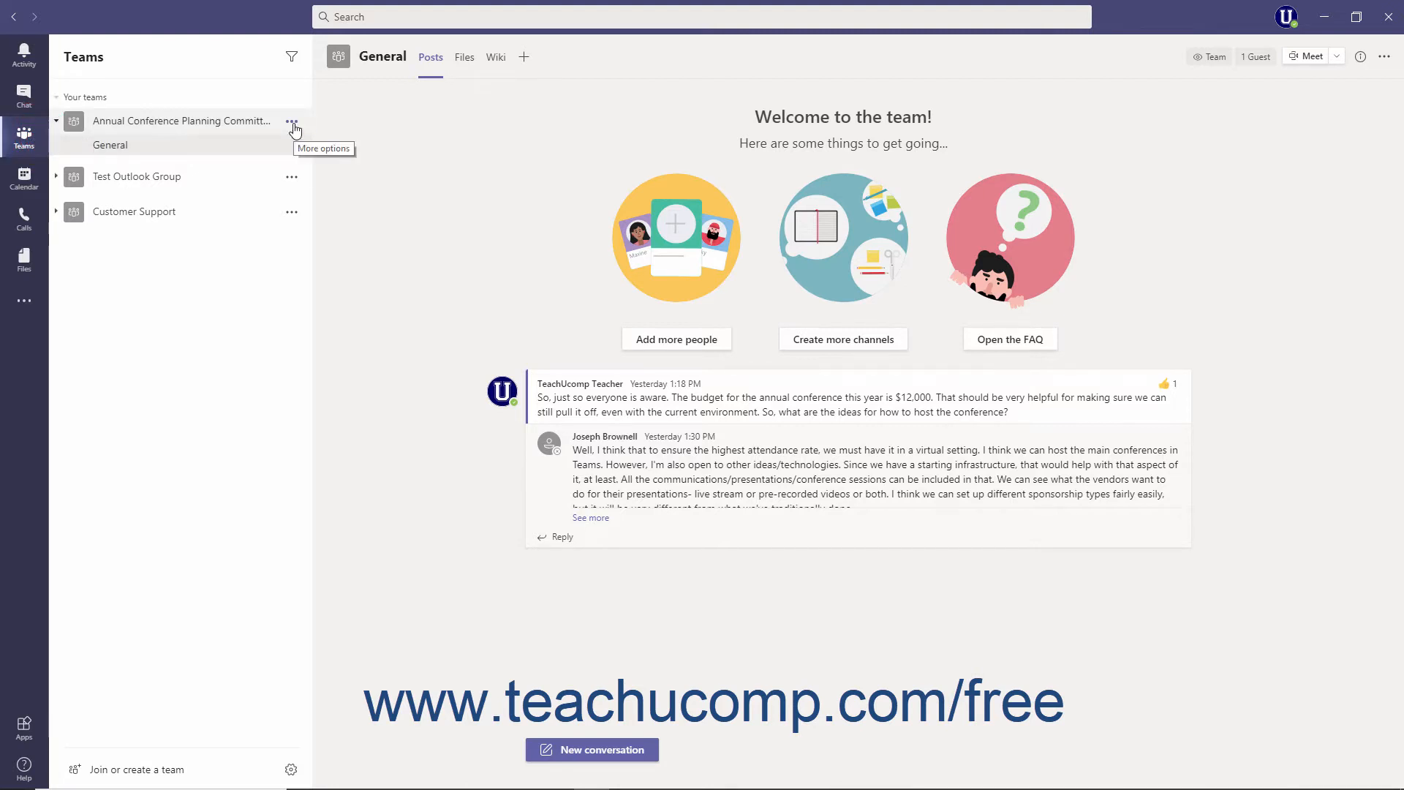
{"action": "left_click", "coordinate": [291, 120]}
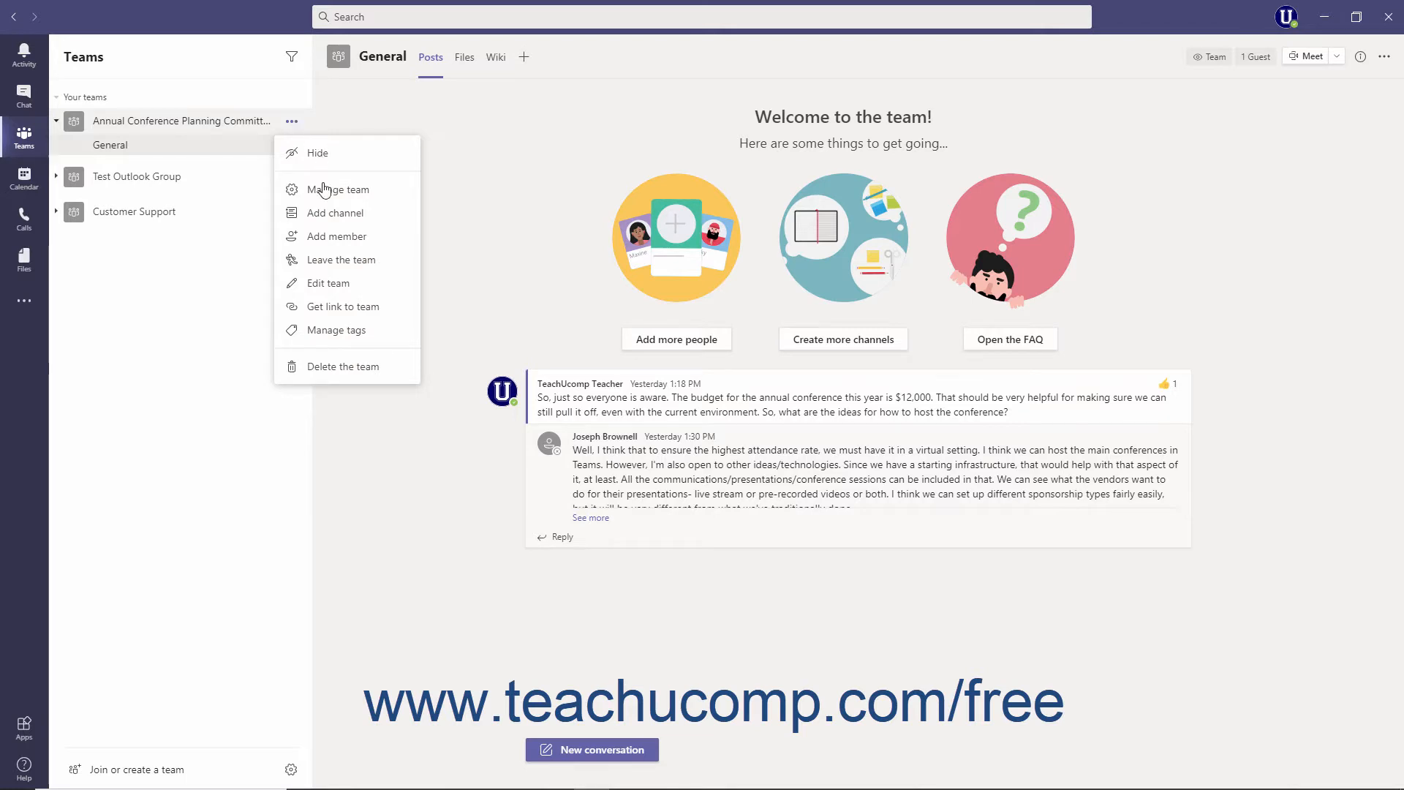
{"action": "mouse_move", "coordinate": [335, 212]}
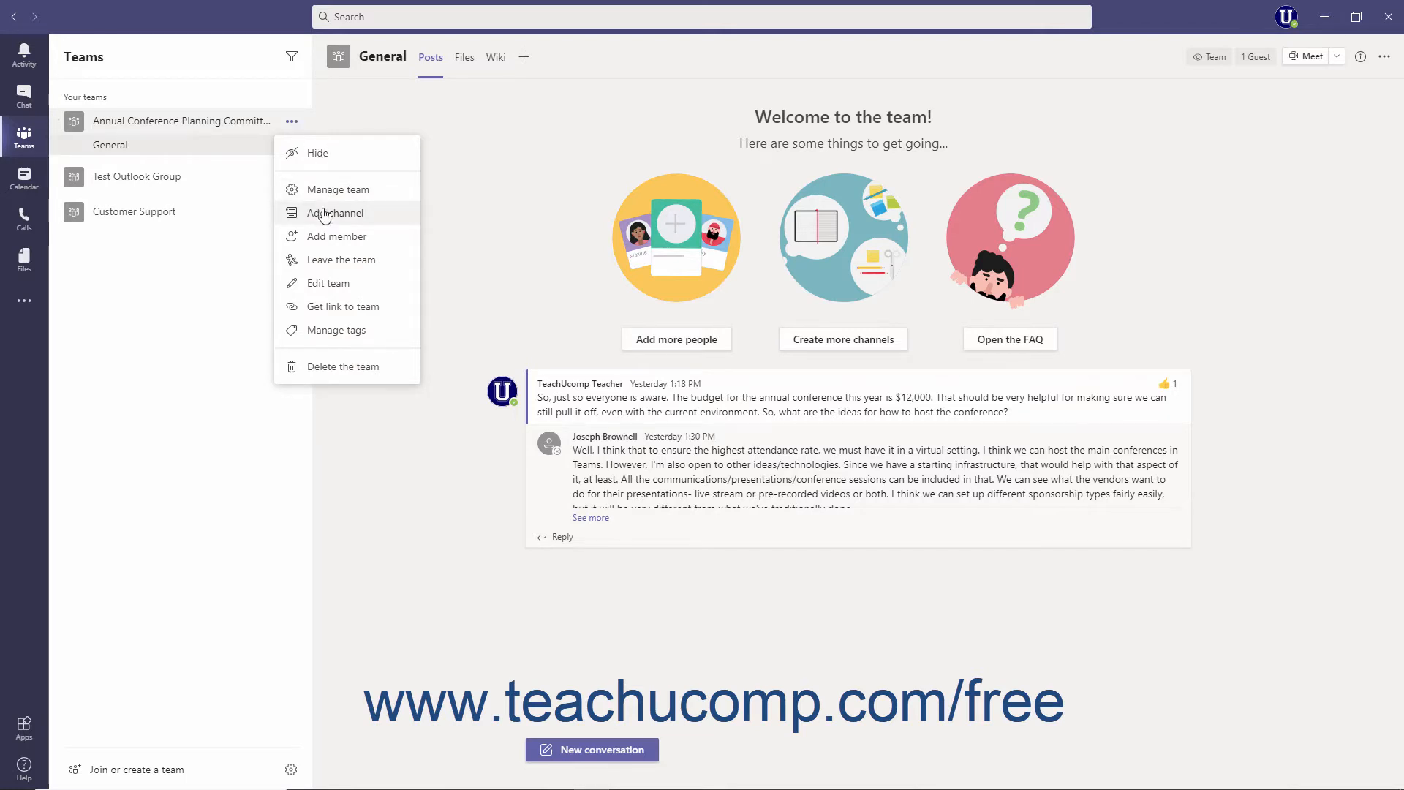
{"action": "left_click", "coordinate": [336, 212]}
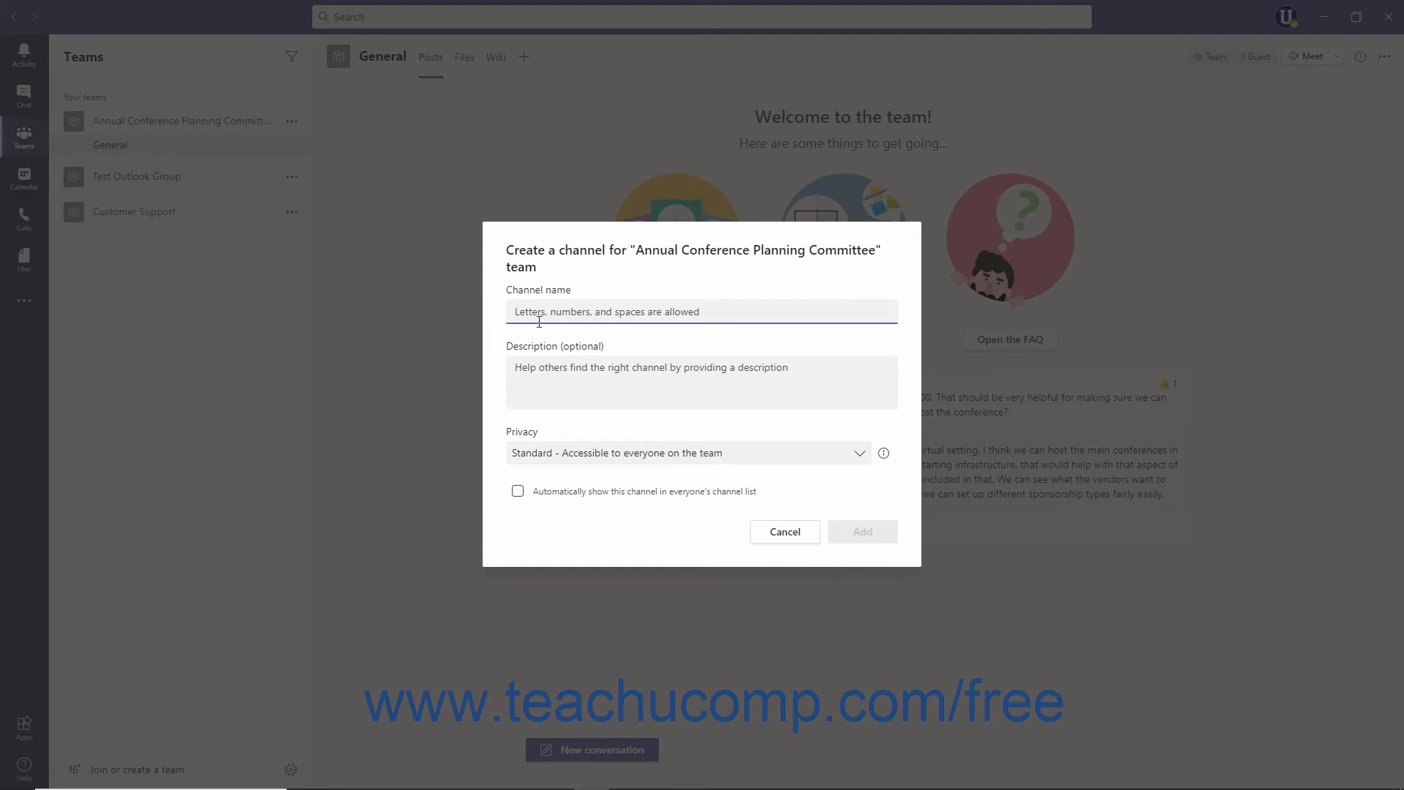
Create the standard Sponsorships channel, described 'Info about sponsorship opportunities at conference.', shown automatically to everyone
{"action": "type", "text": "Sponsorships"}
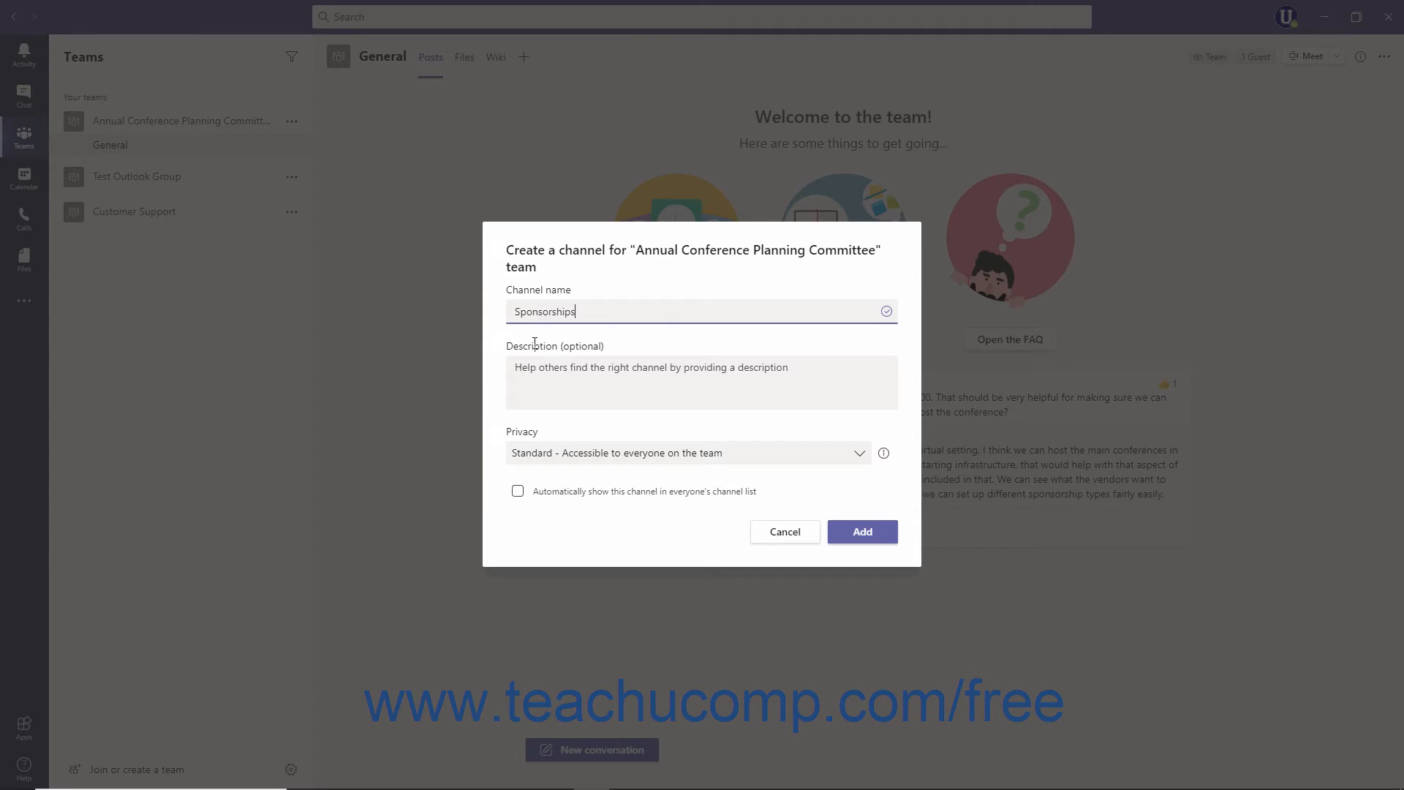
{"action": "left_click", "coordinate": [702, 376]}
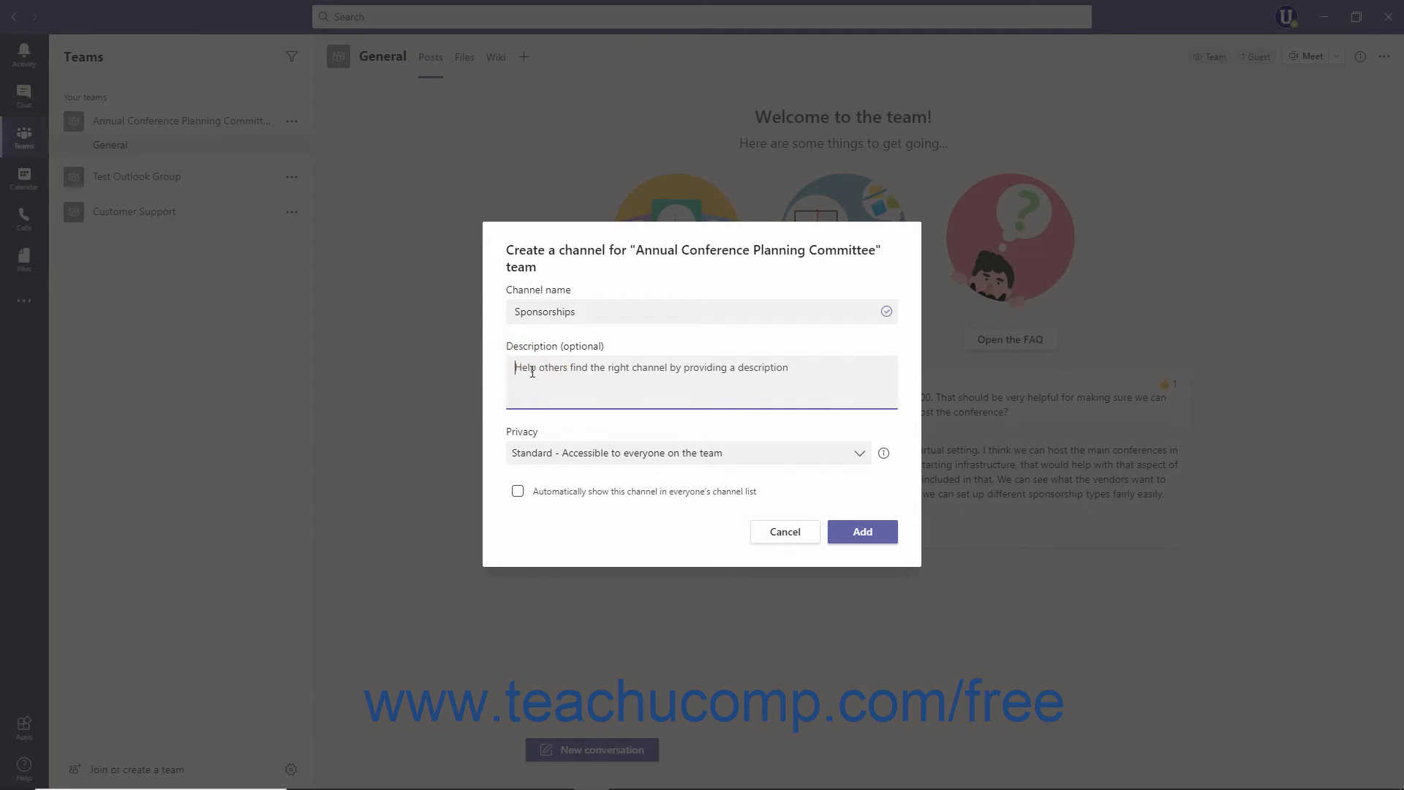
{"action": "type", "text": "Info about sponsorship opportunities at conference."}
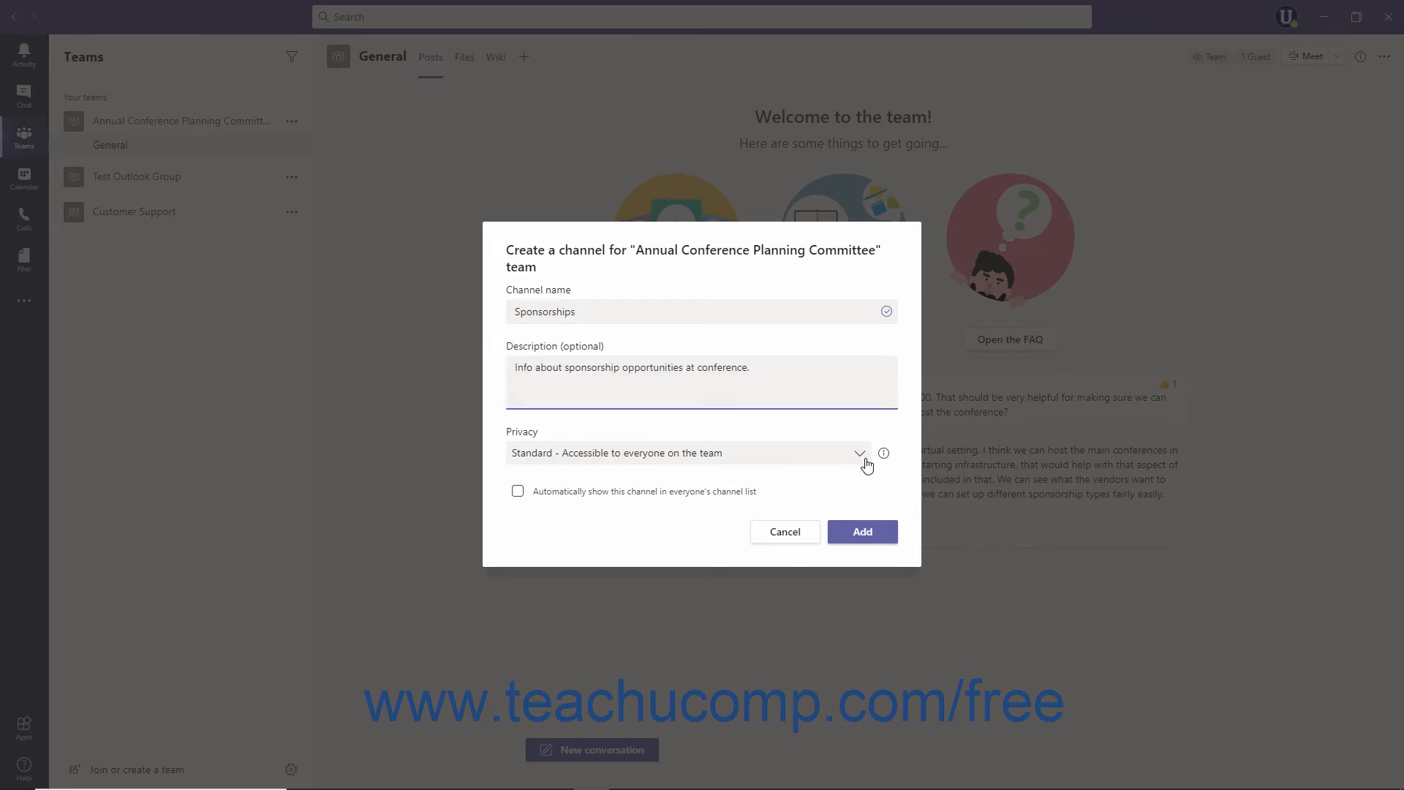
{"action": "left_click", "coordinate": [857, 452]}
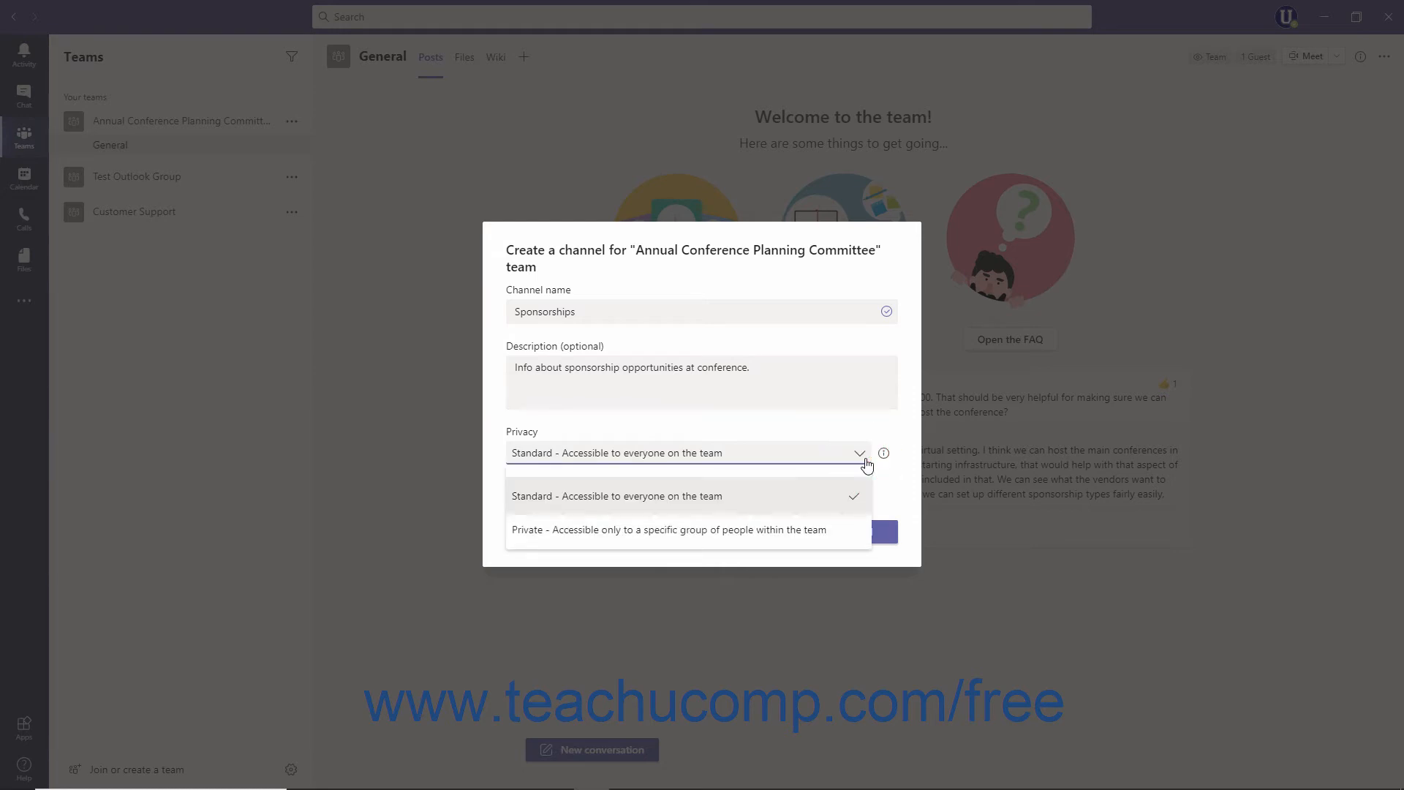
{"action": "left_click", "coordinate": [616, 495]}
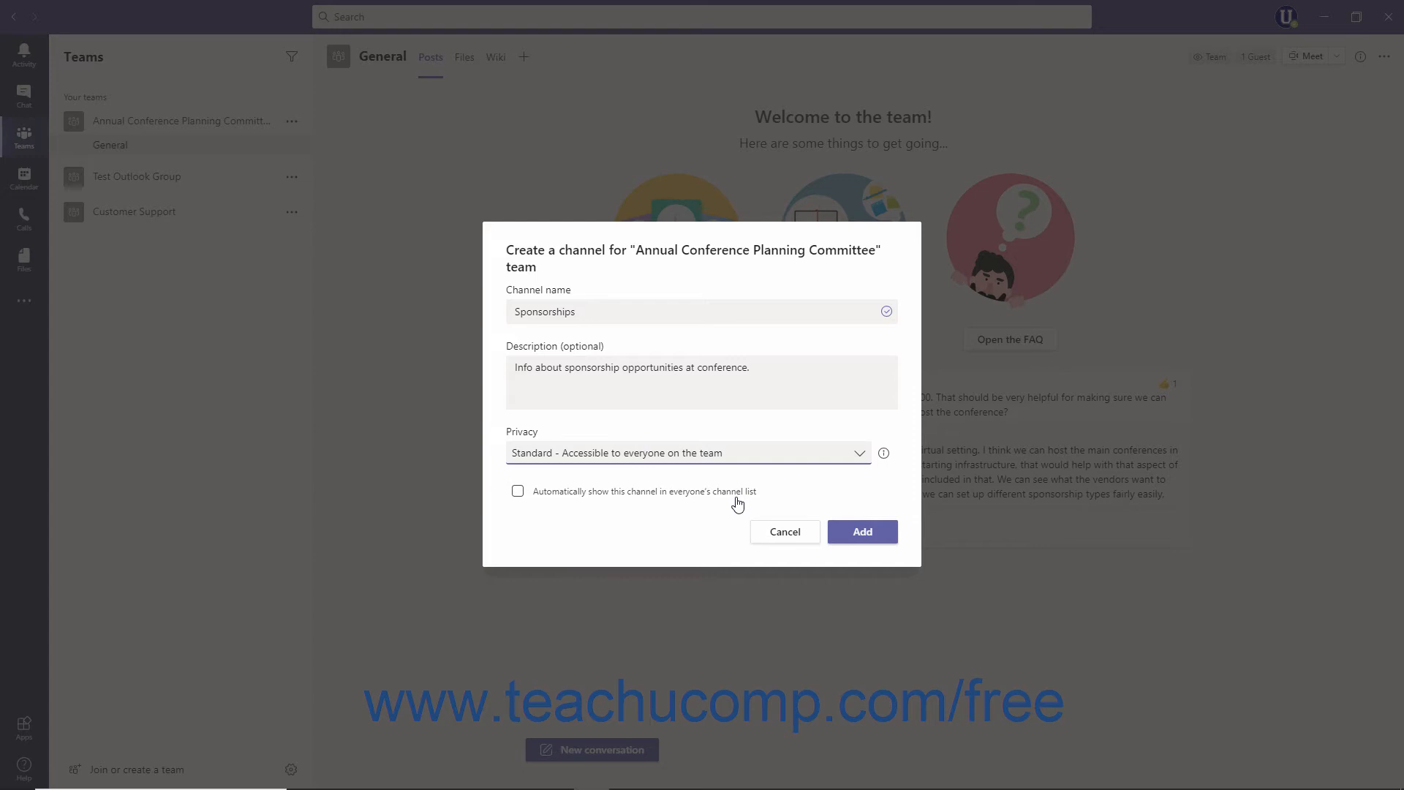
{"action": "mouse_move", "coordinate": [575, 495]}
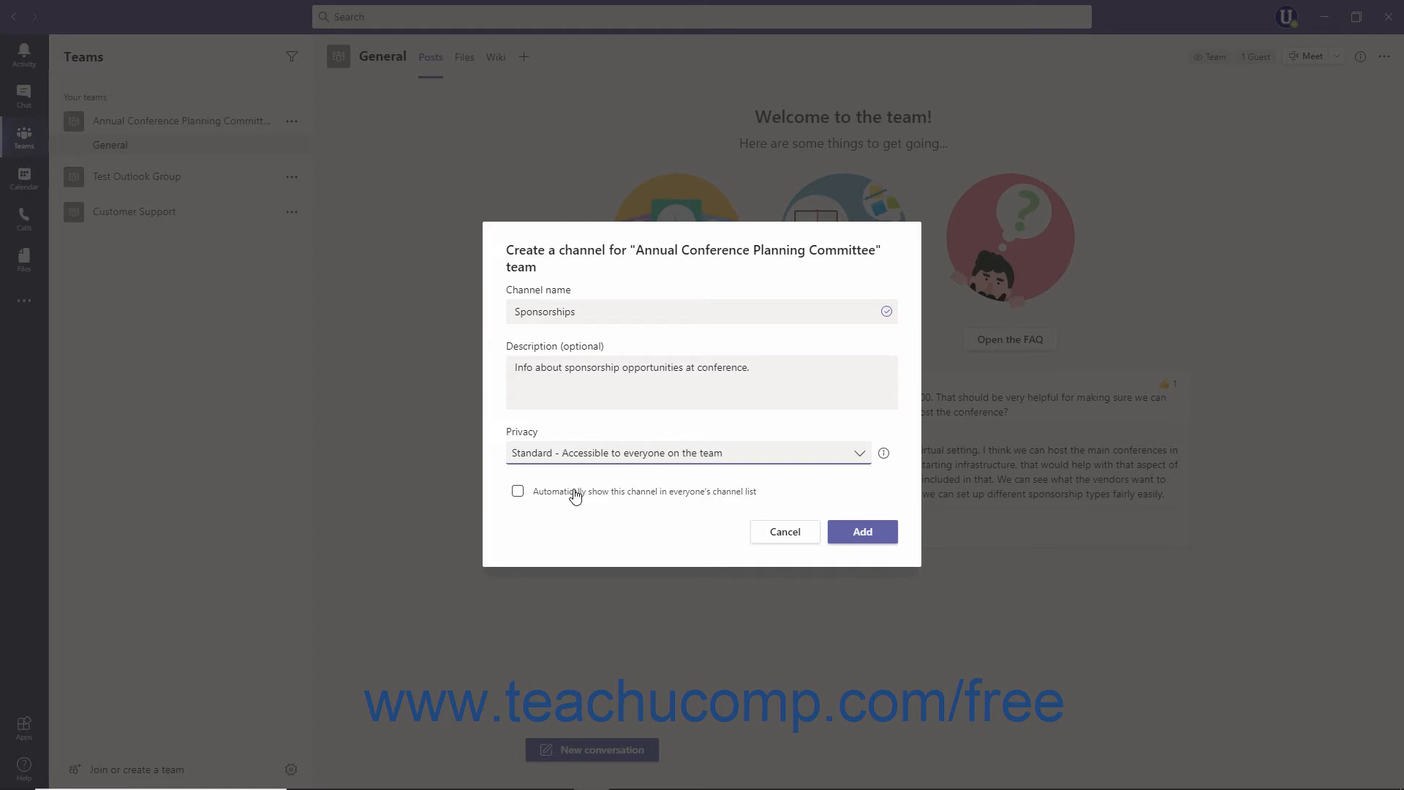
{"action": "left_click", "coordinate": [517, 491]}
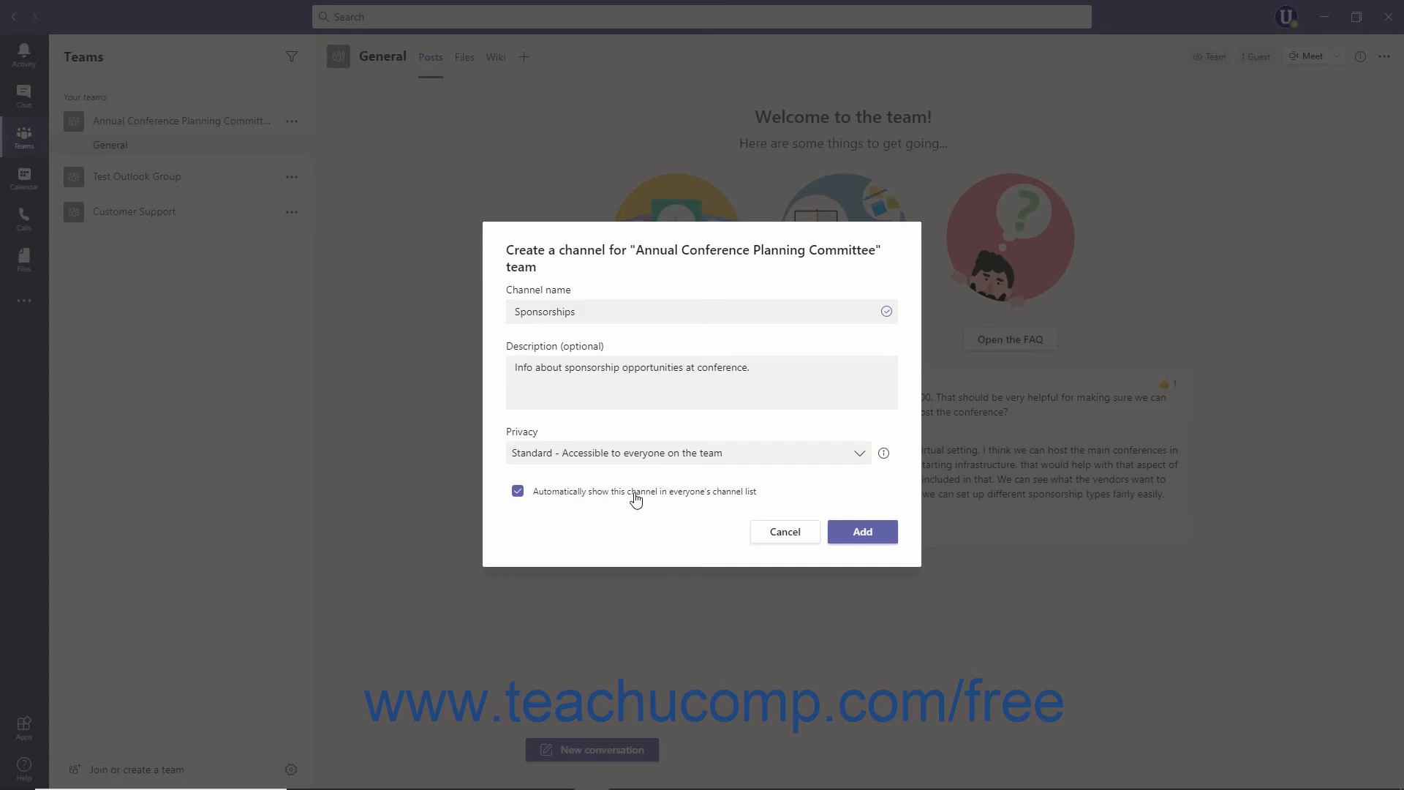
{"action": "left_click", "coordinate": [861, 531]}
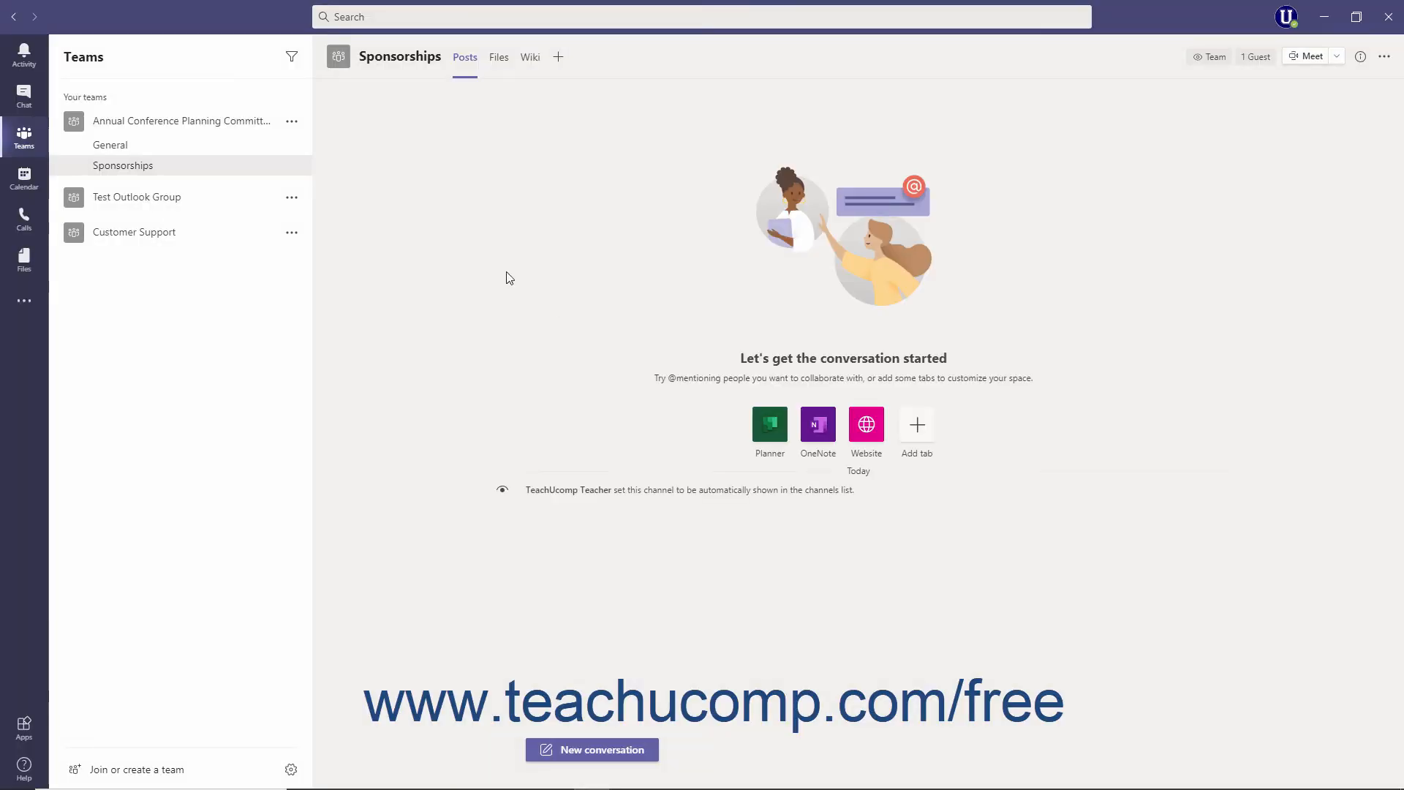
Set up a private Owners channel for owners' topics and concerns, then continue to members
{"action": "left_click", "coordinate": [291, 121]}
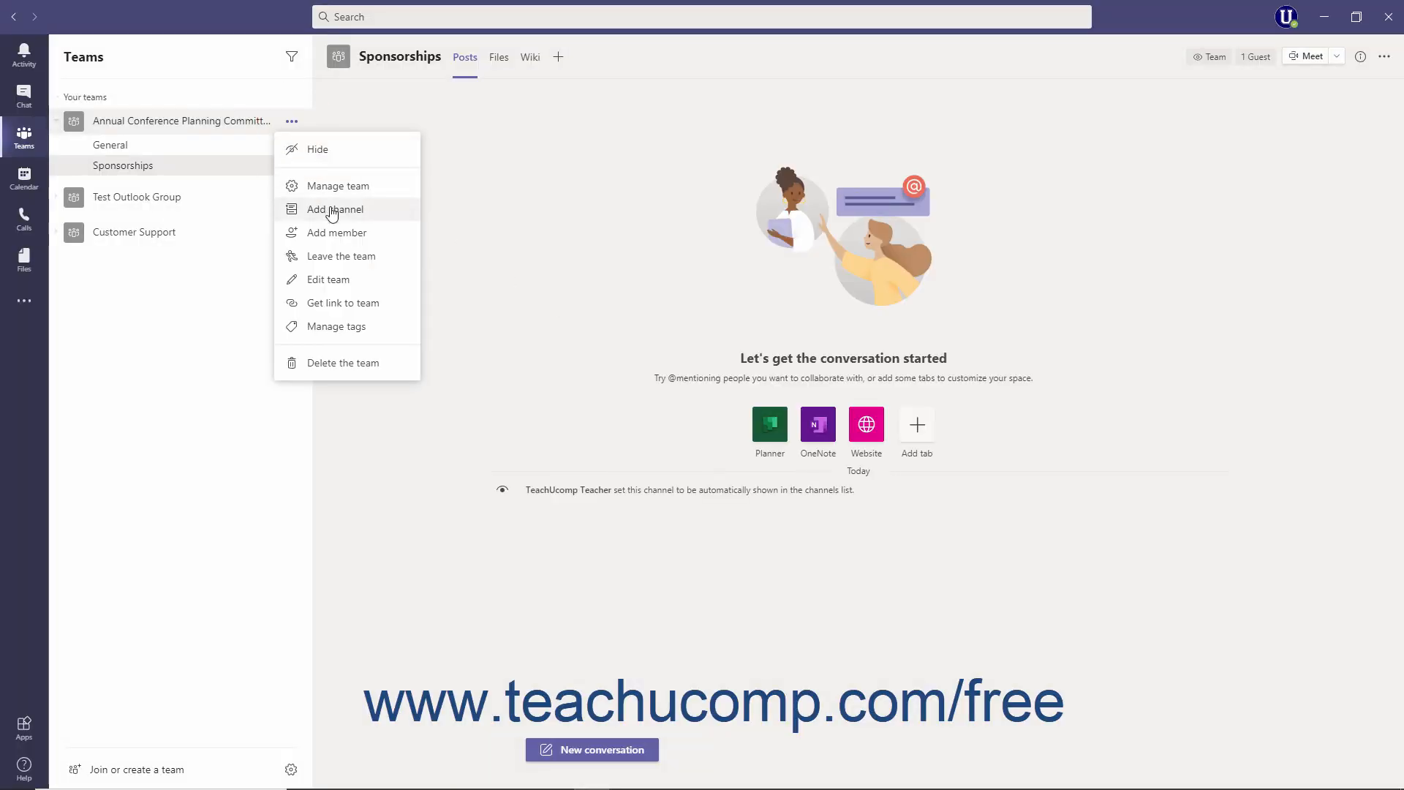
{"action": "left_click", "coordinate": [334, 208]}
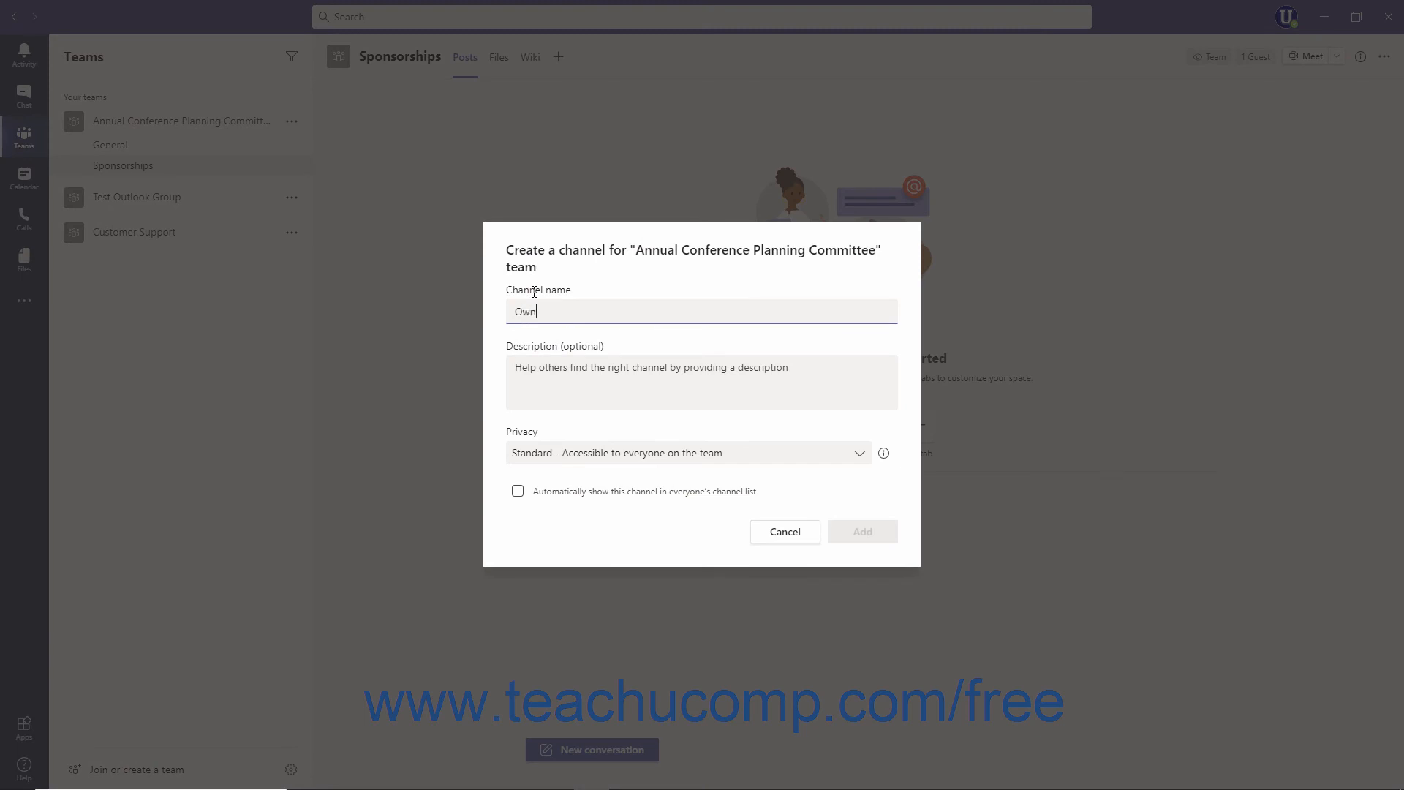
{"action": "type", "text": "A d"}
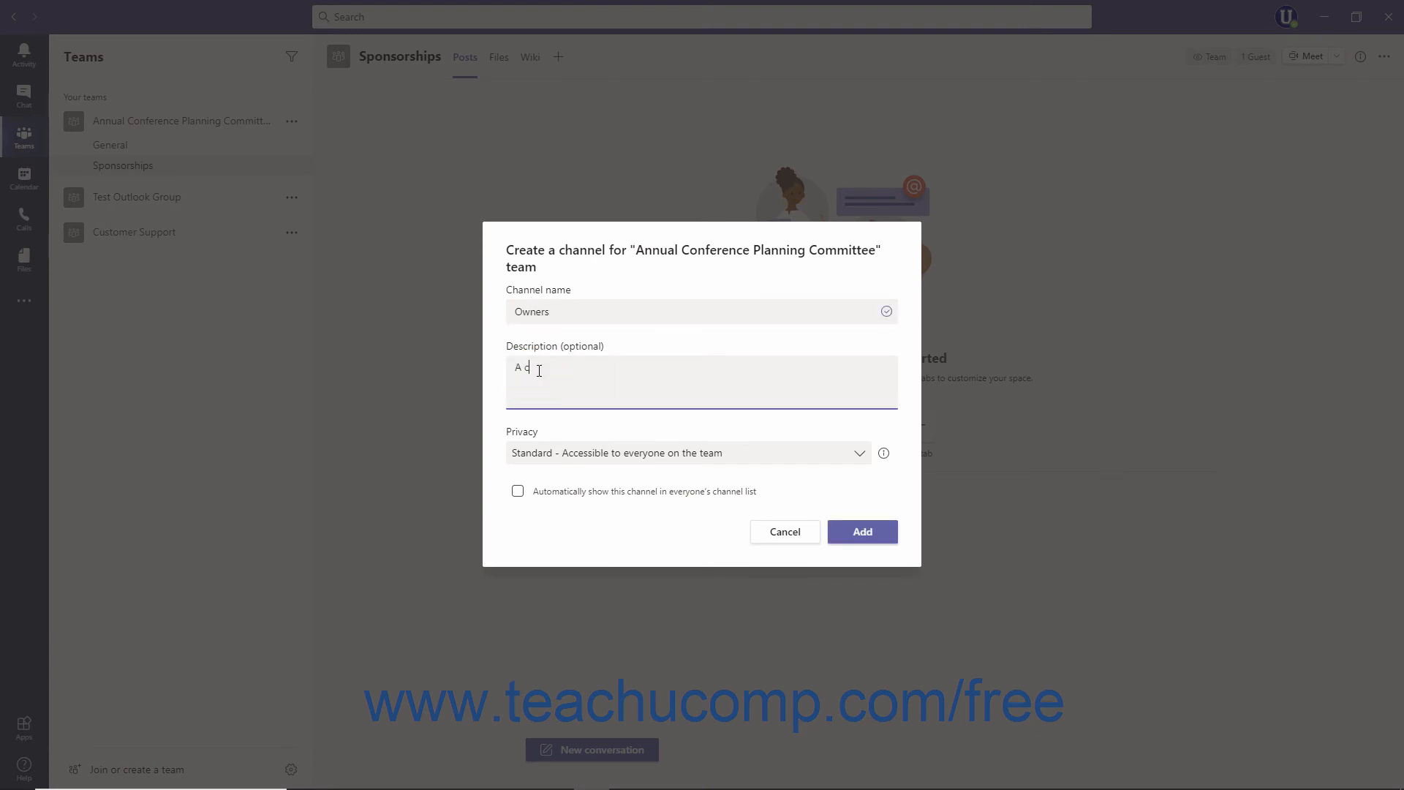
{"action": "left_click", "coordinate": [857, 452]}
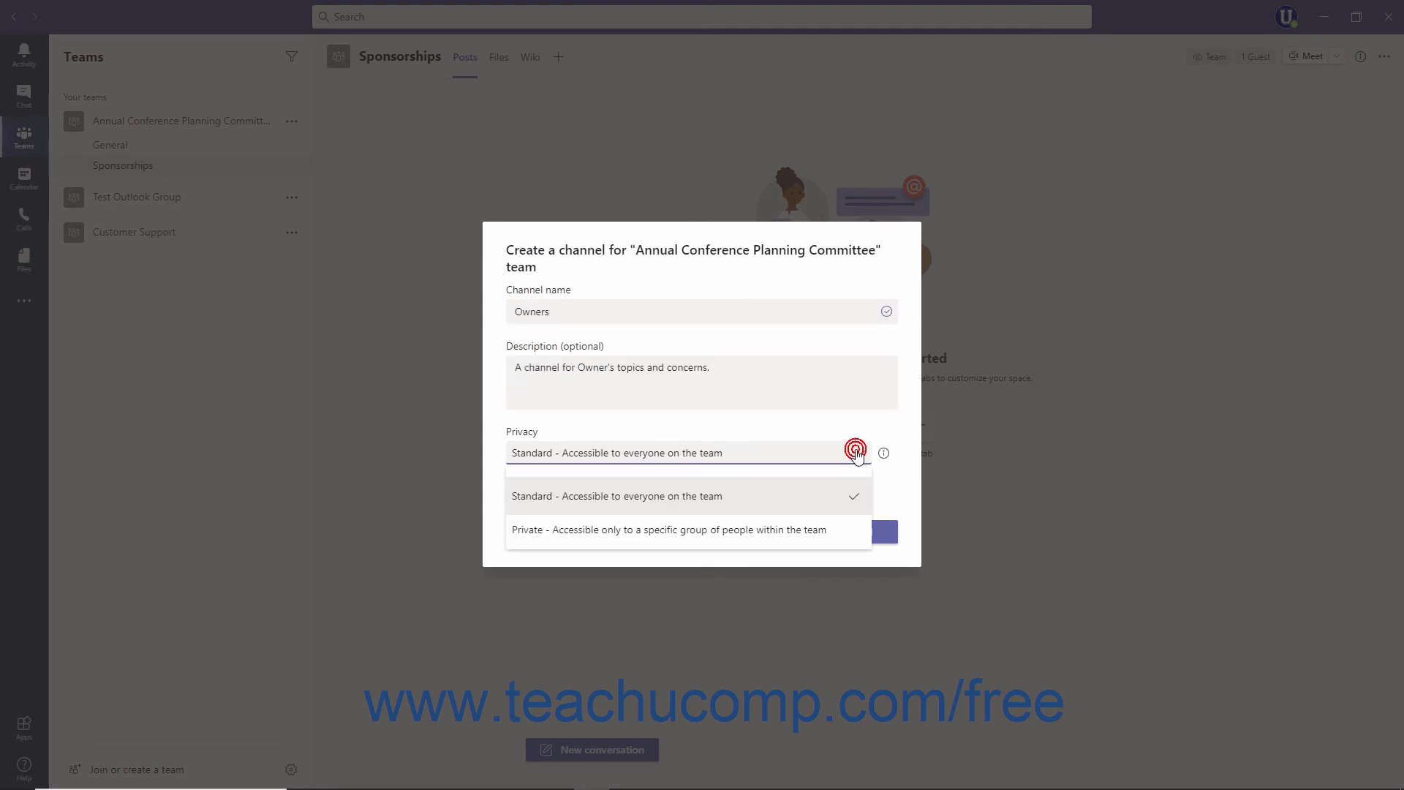
{"action": "left_click", "coordinate": [667, 530]}
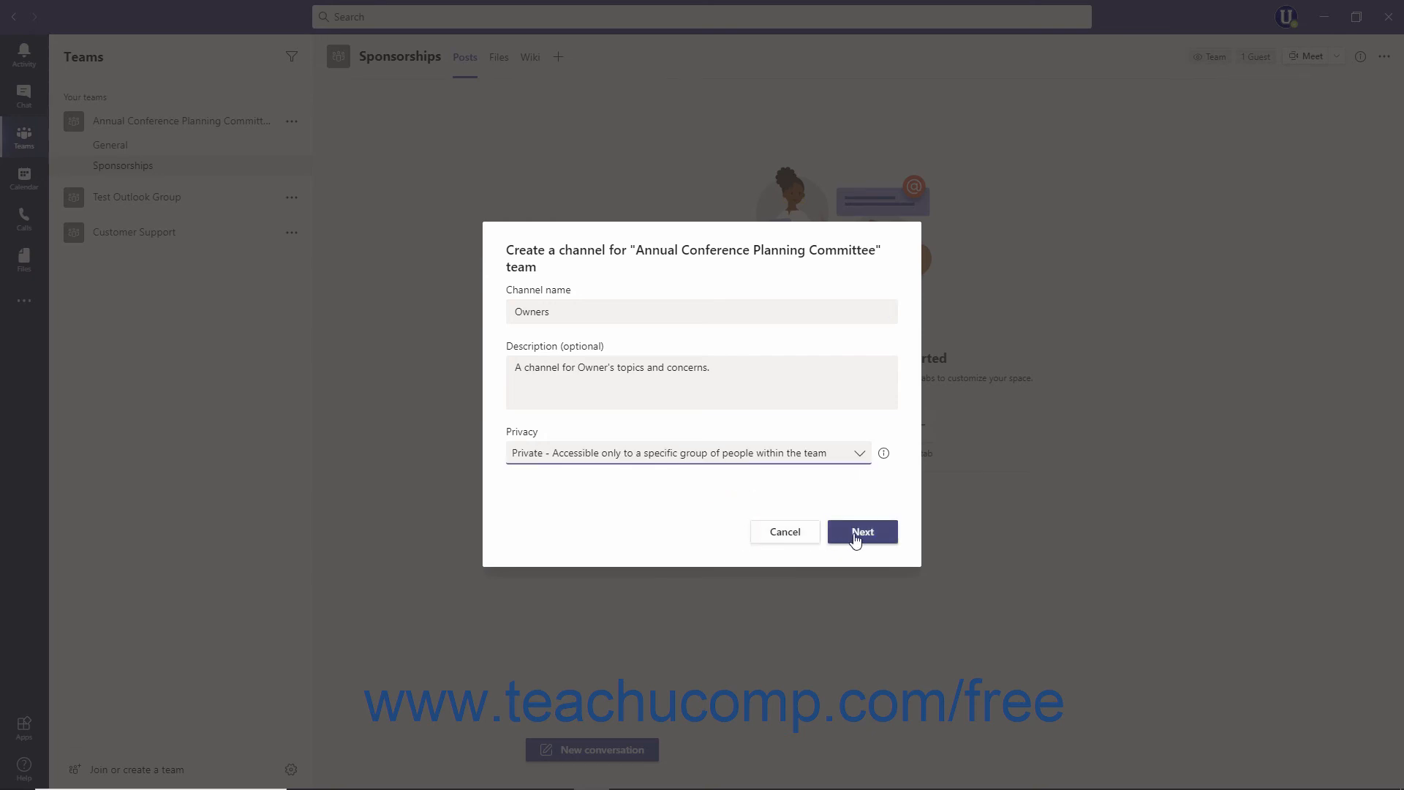
{"action": "left_click", "coordinate": [862, 531]}
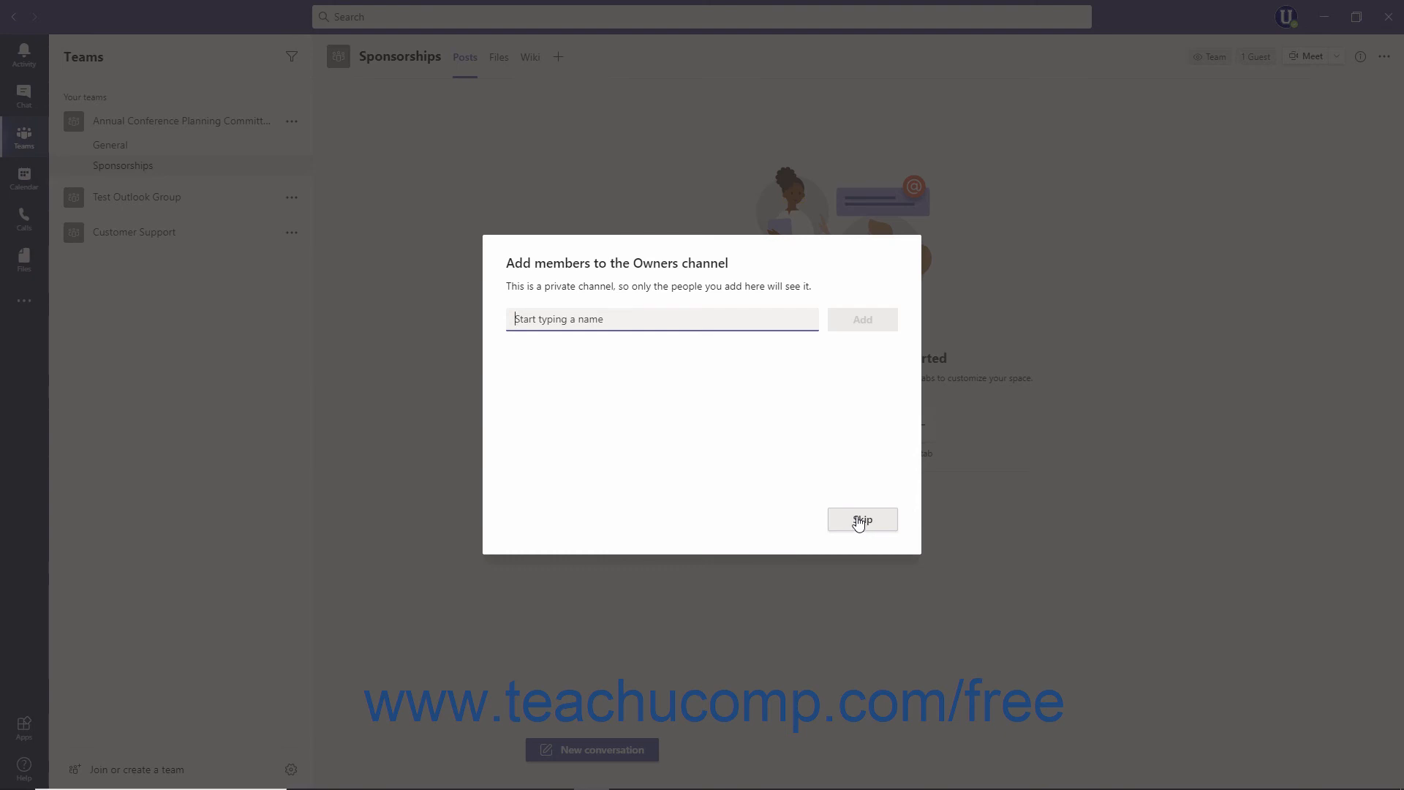
{"action": "mouse_move", "coordinate": [727, 436]}
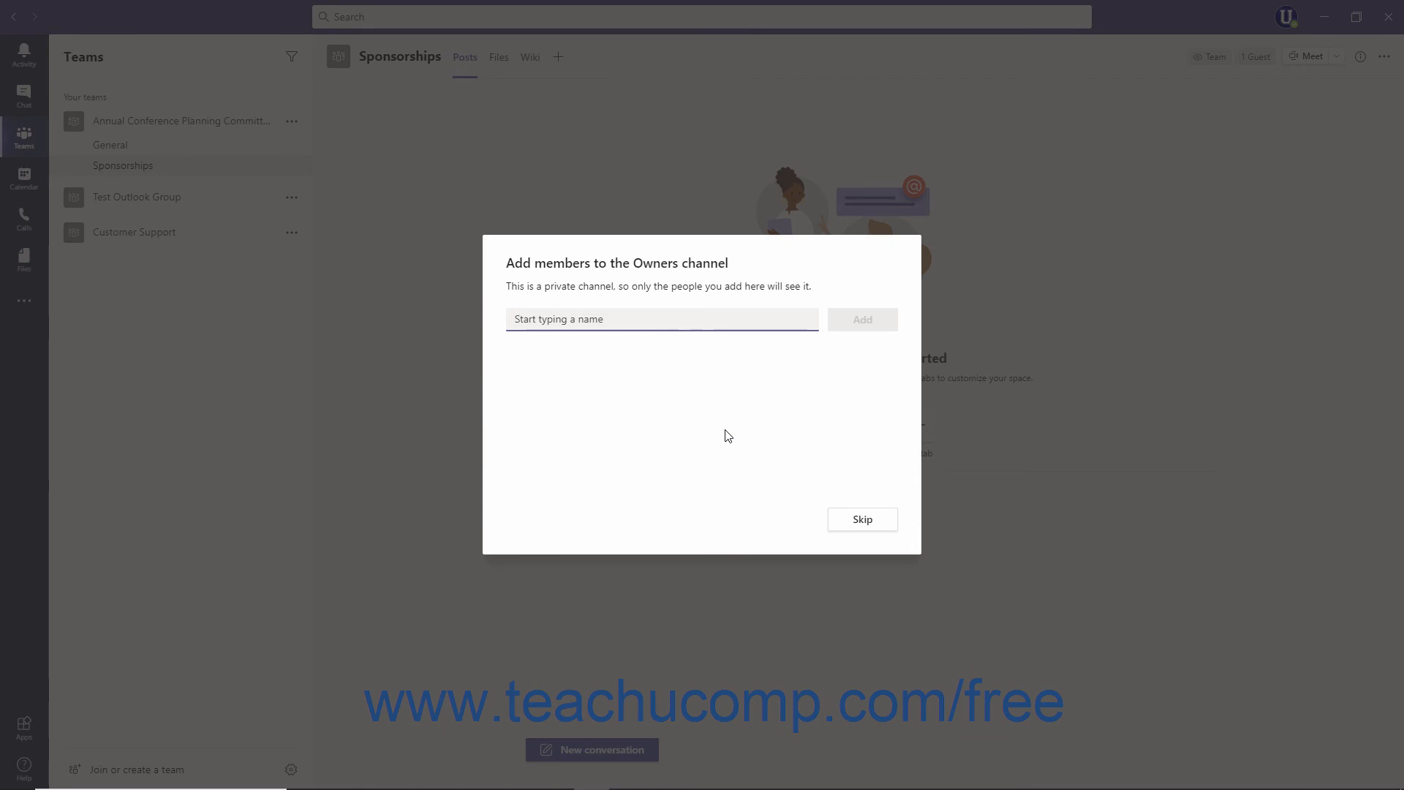
Add Joseph Brownell to the Owners channel with the Owner role and finish
{"action": "type", "text": "Jo"}
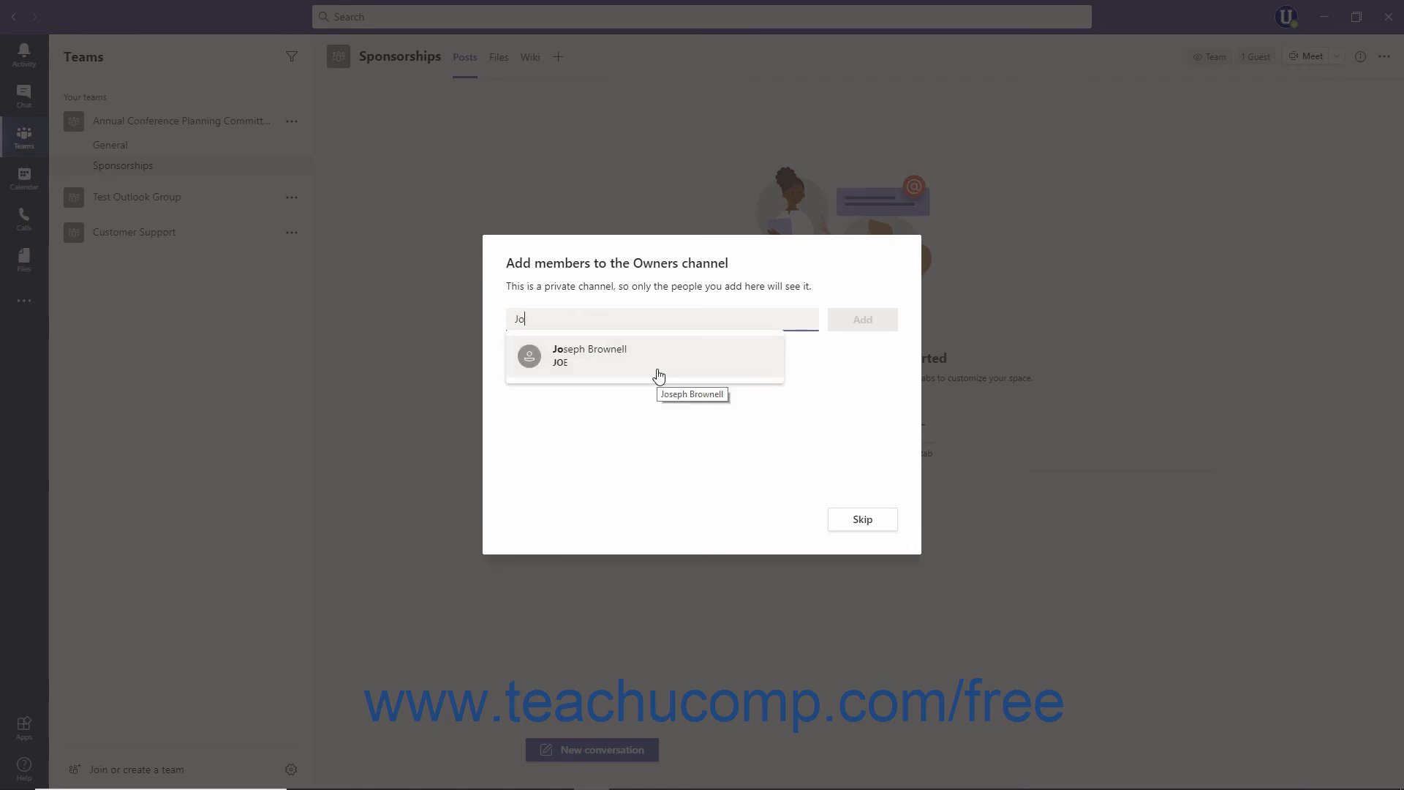
{"action": "left_click", "coordinate": [591, 356]}
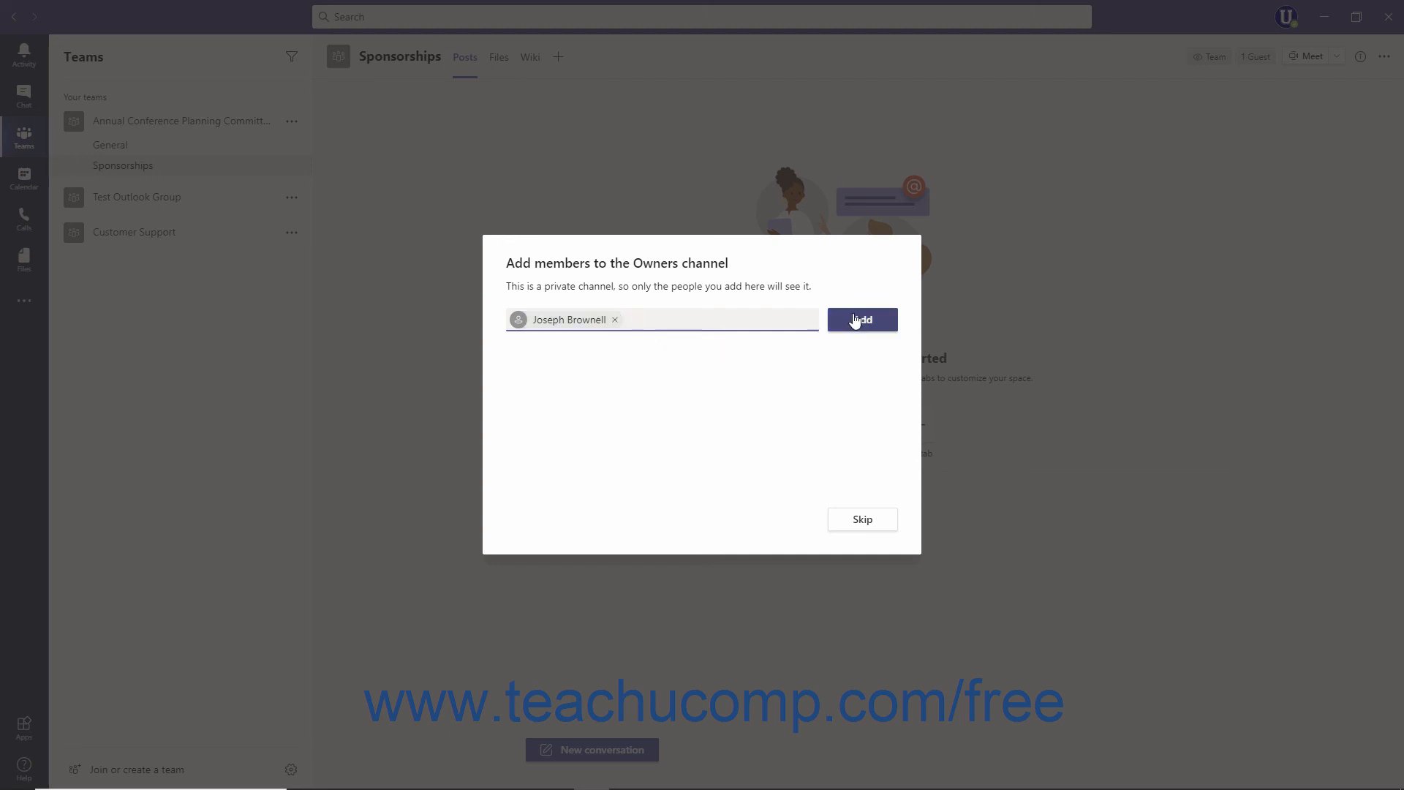
{"action": "left_click", "coordinate": [861, 320]}
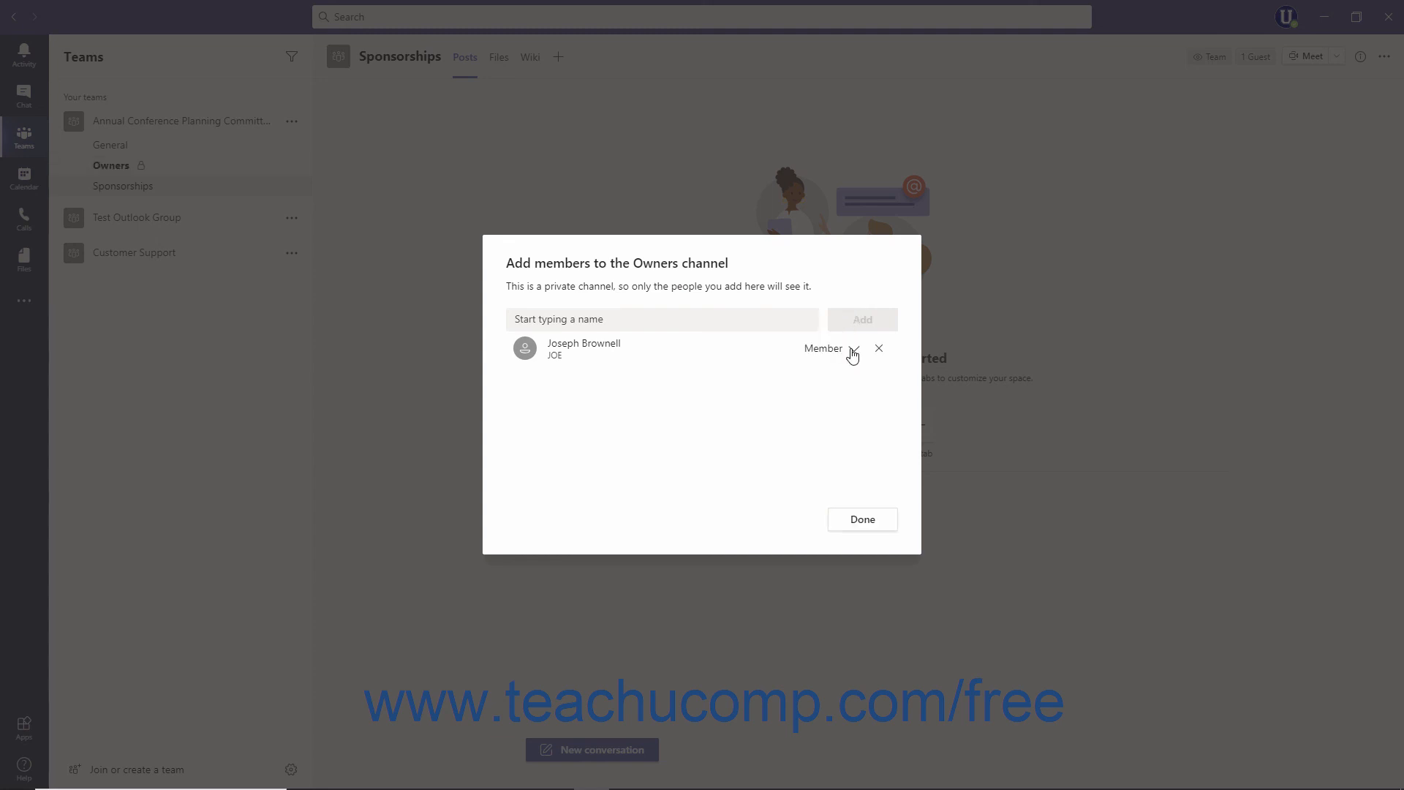
{"action": "left_click", "coordinate": [829, 348]}
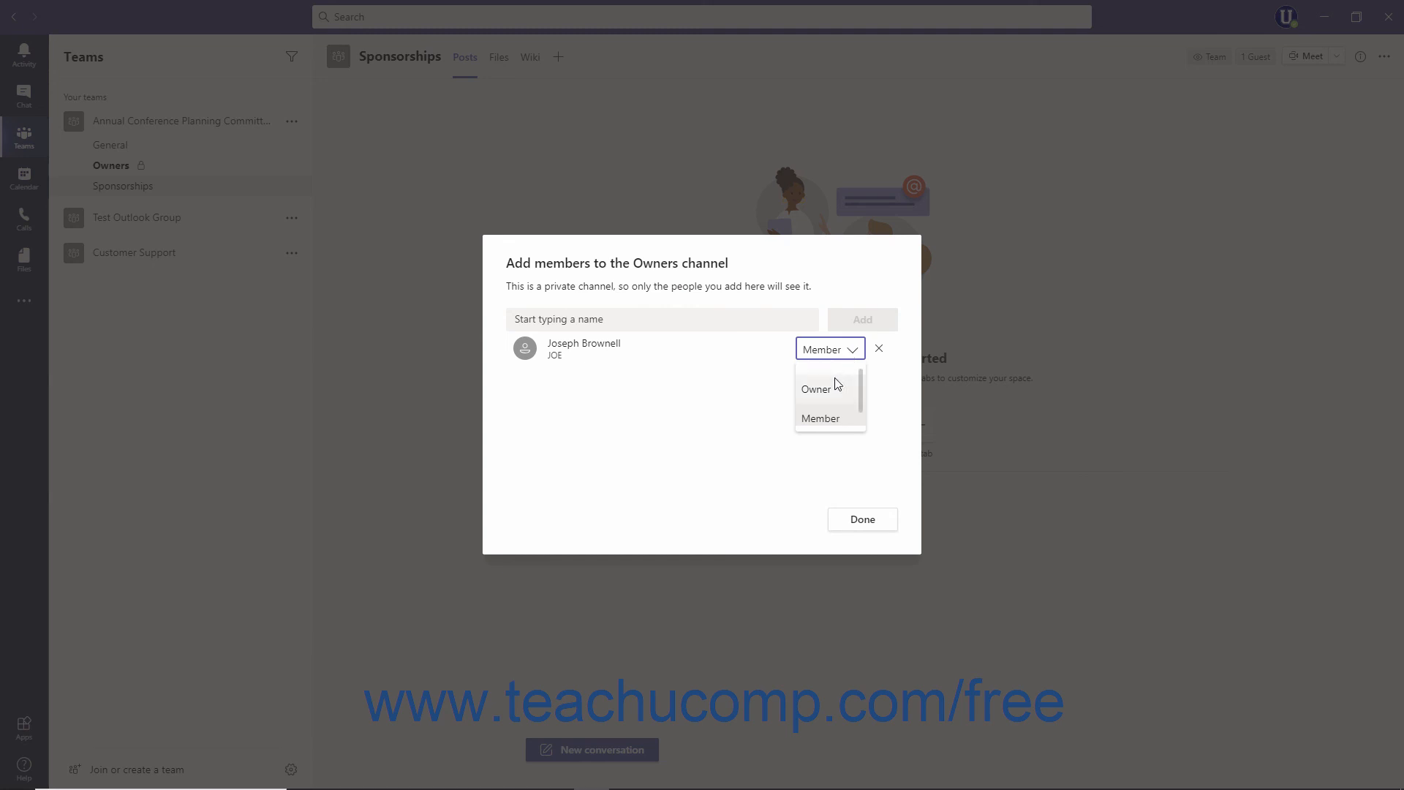
{"action": "left_click", "coordinate": [815, 388]}
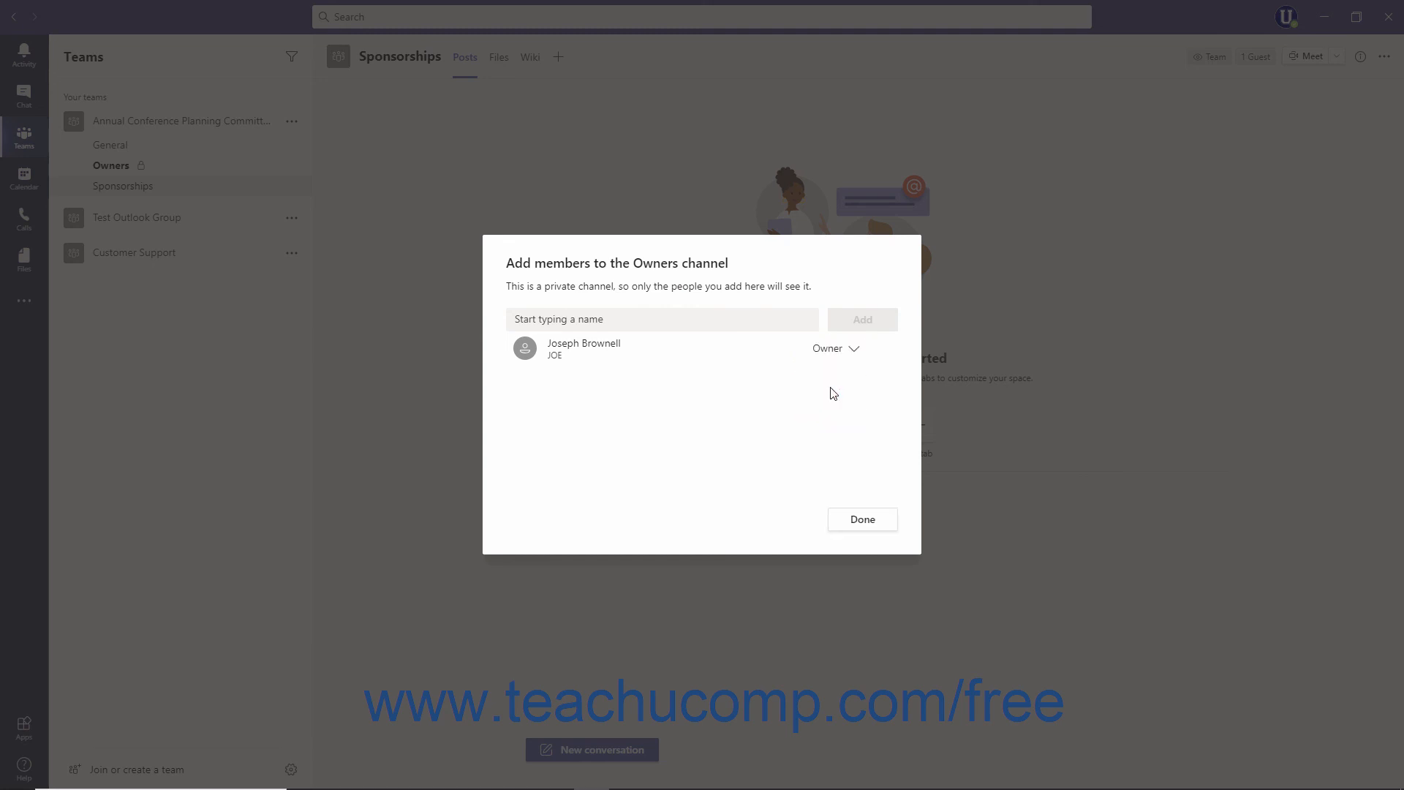
{"action": "left_click", "coordinate": [860, 519]}
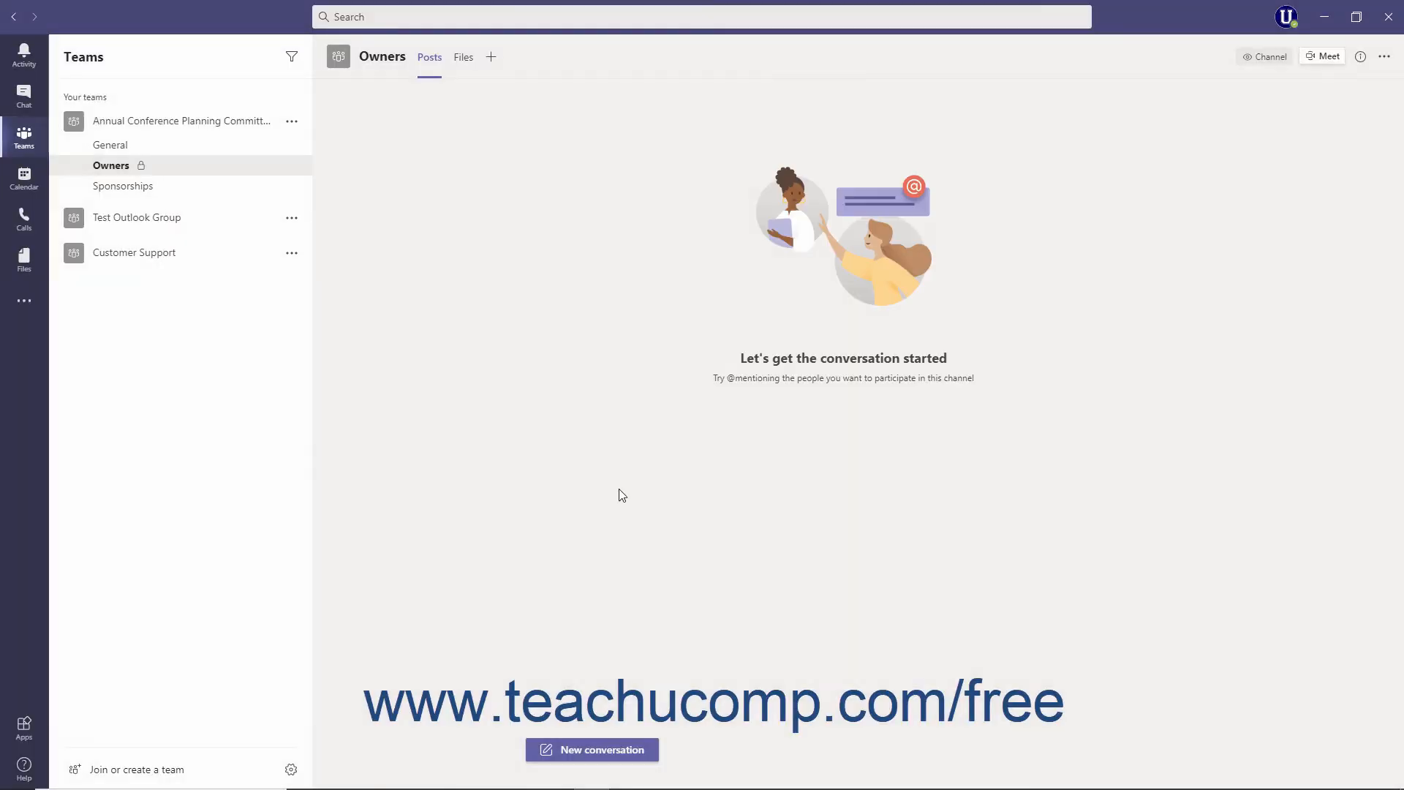